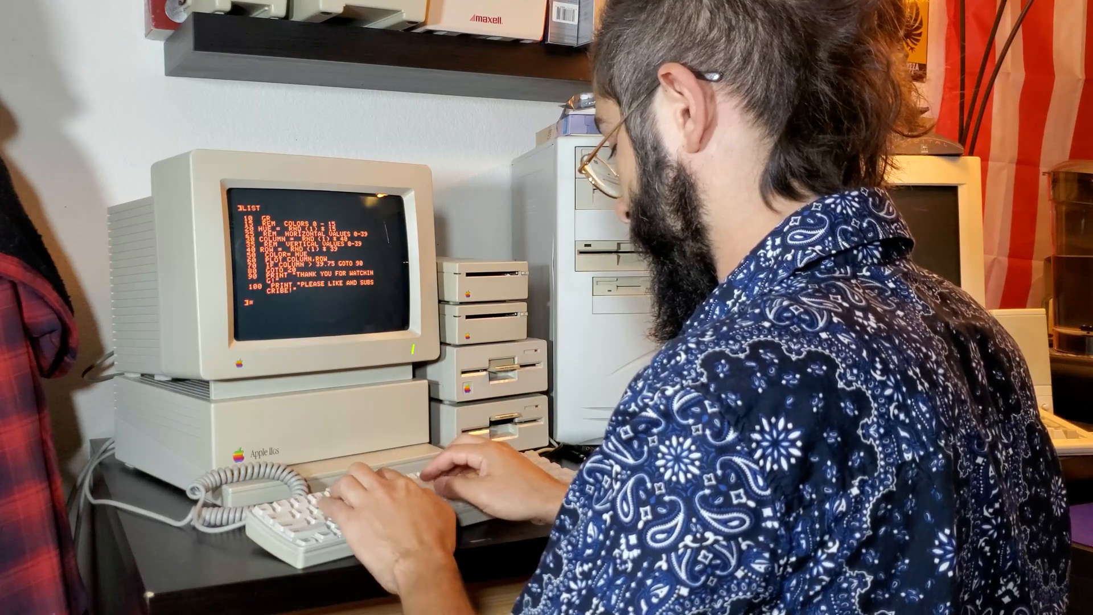
type("RUN")
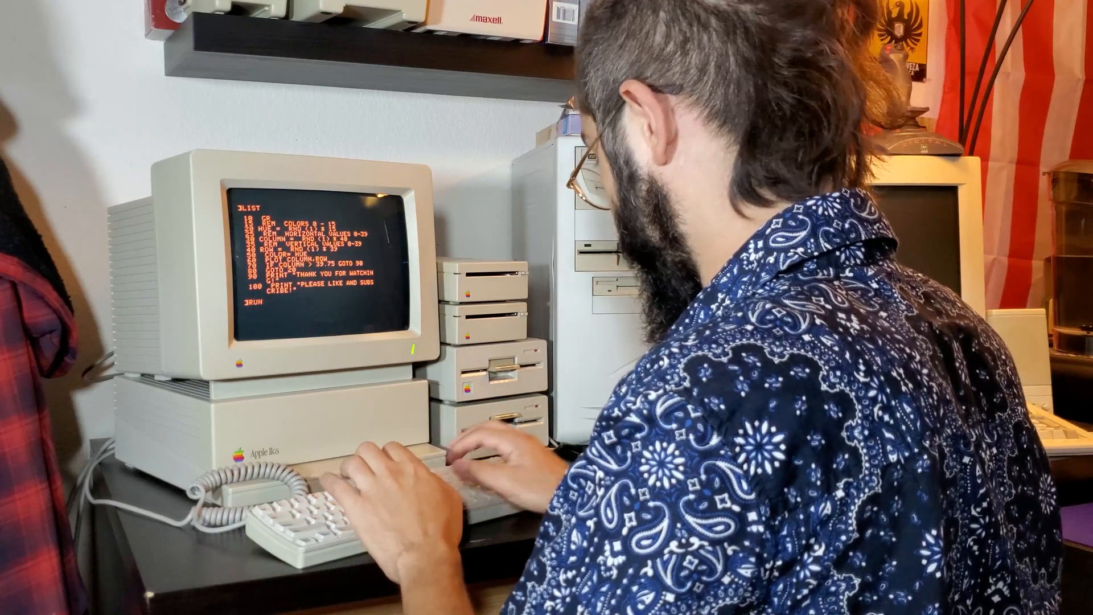